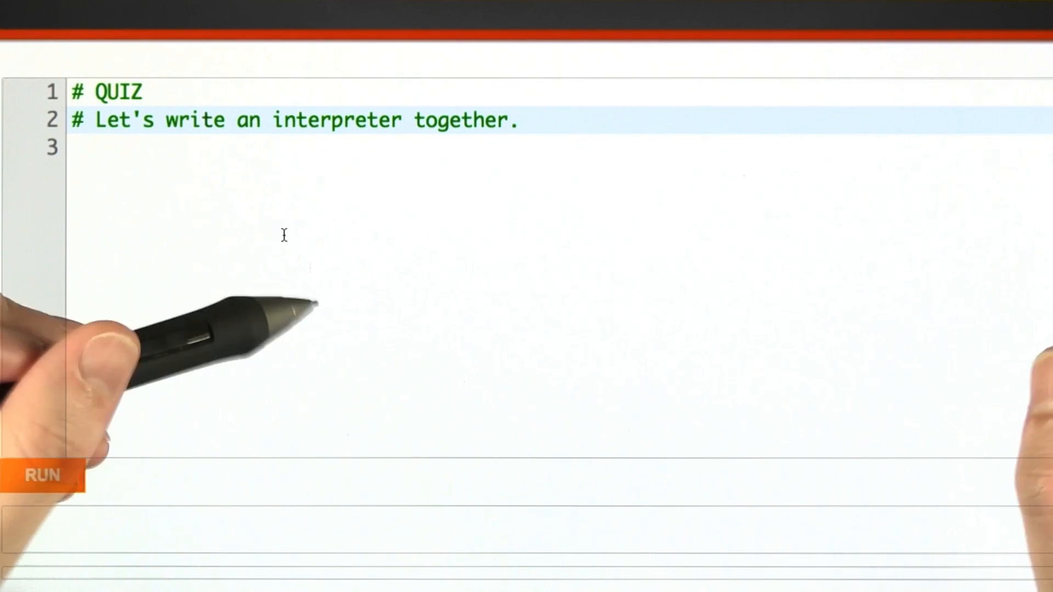
Write the function header def interpret(trees): under the quiz comments
text(def interpret(trees):)
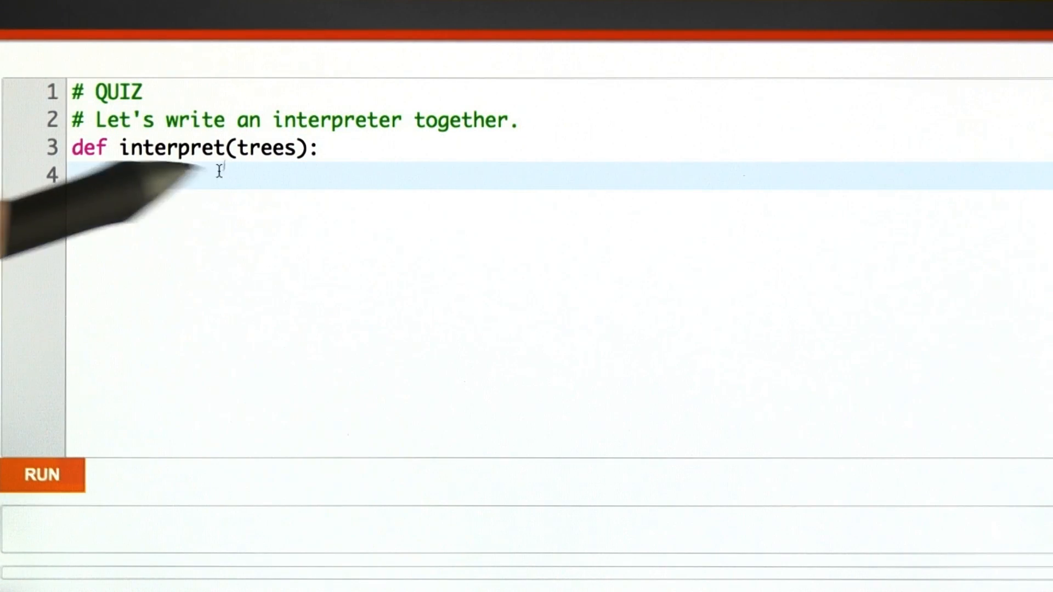
mouse_move(188, 168)
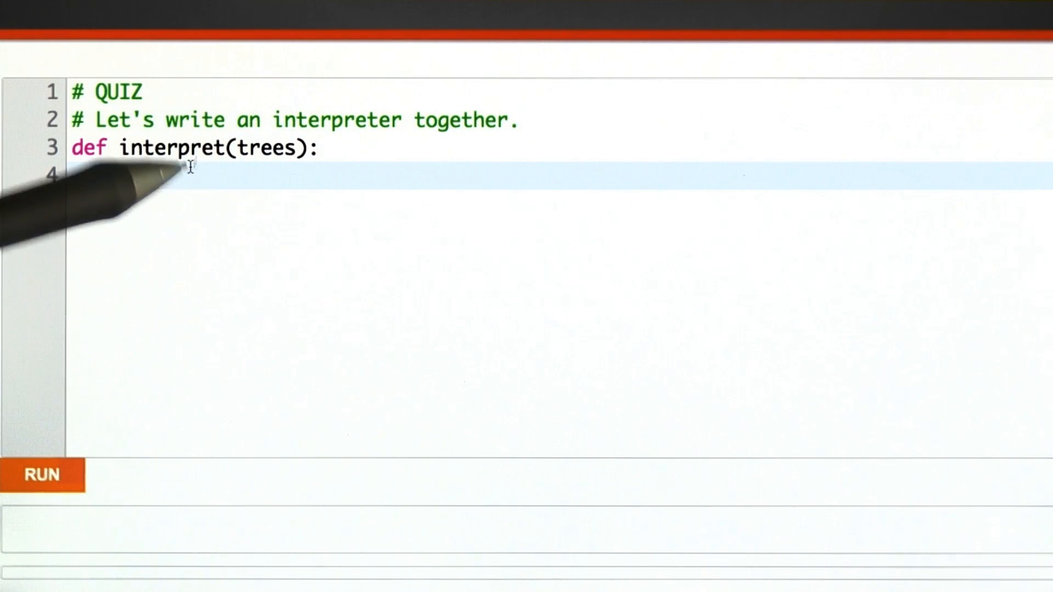
mouse_move(252, 168)
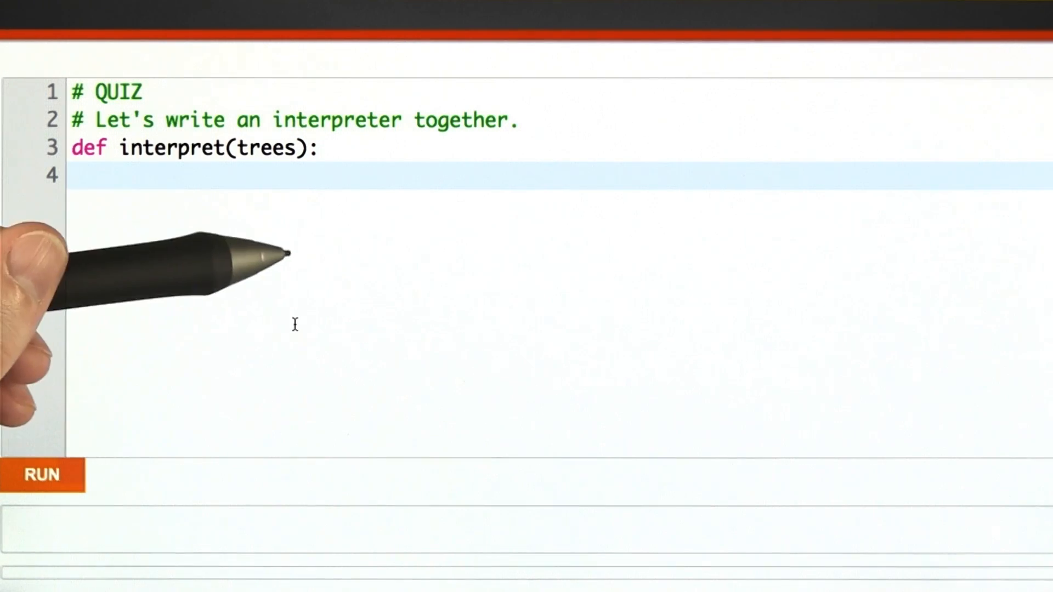
mouse_move(101, 154)
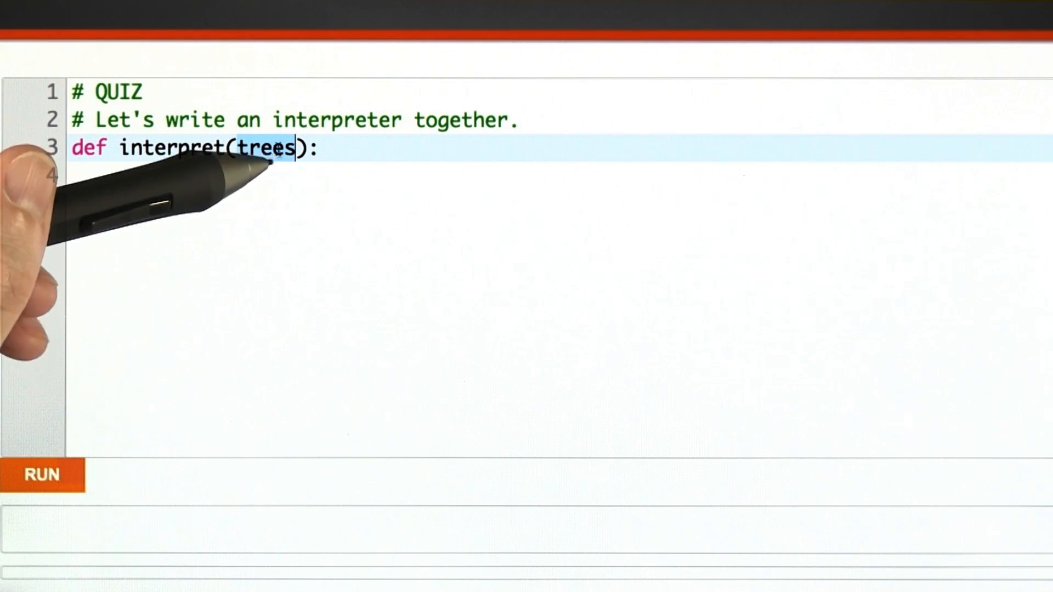
Add a # Hello, Friend comment, loop for tree in trees, and branch on nodetype == "word-element"
text(# Hello, Friend)
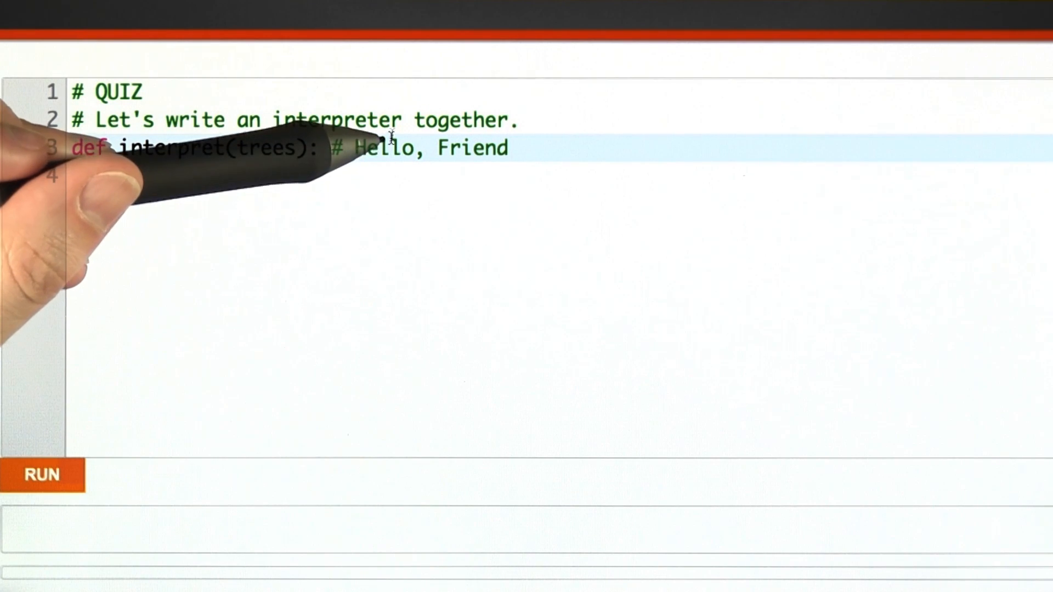
text(for tree in trees:)
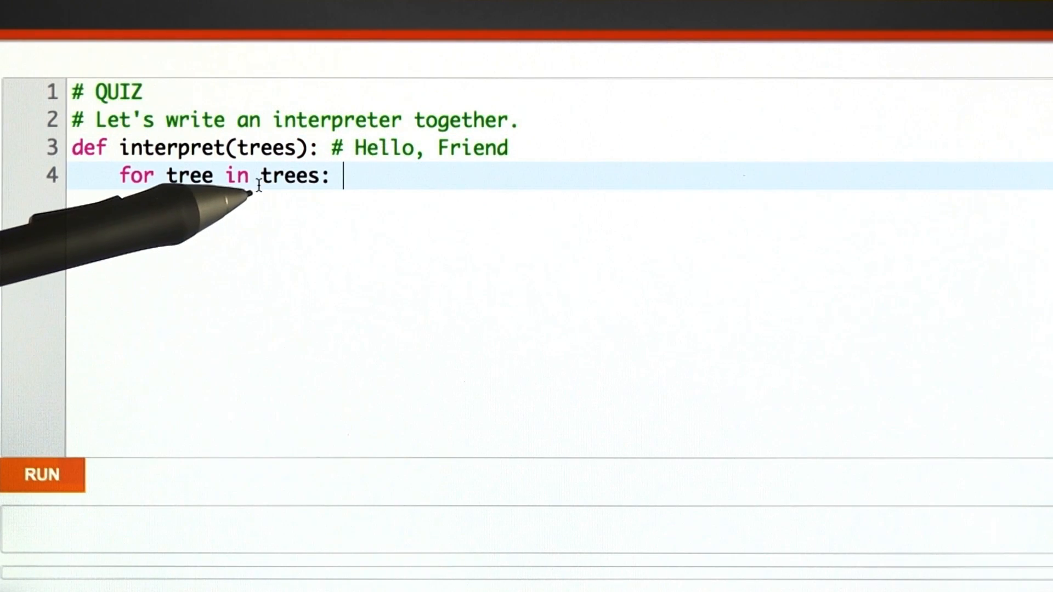
mouse_move(336, 181)
text(# ("word-element","Hello,"))
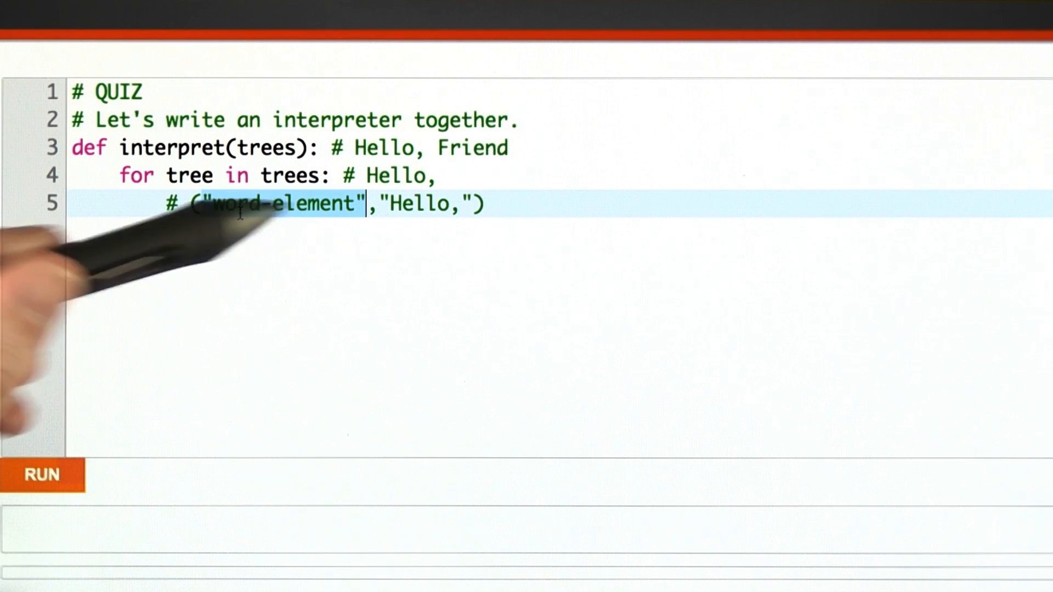
mouse_move(201, 255)
text(nodetype = tree[0]  # "word-element)
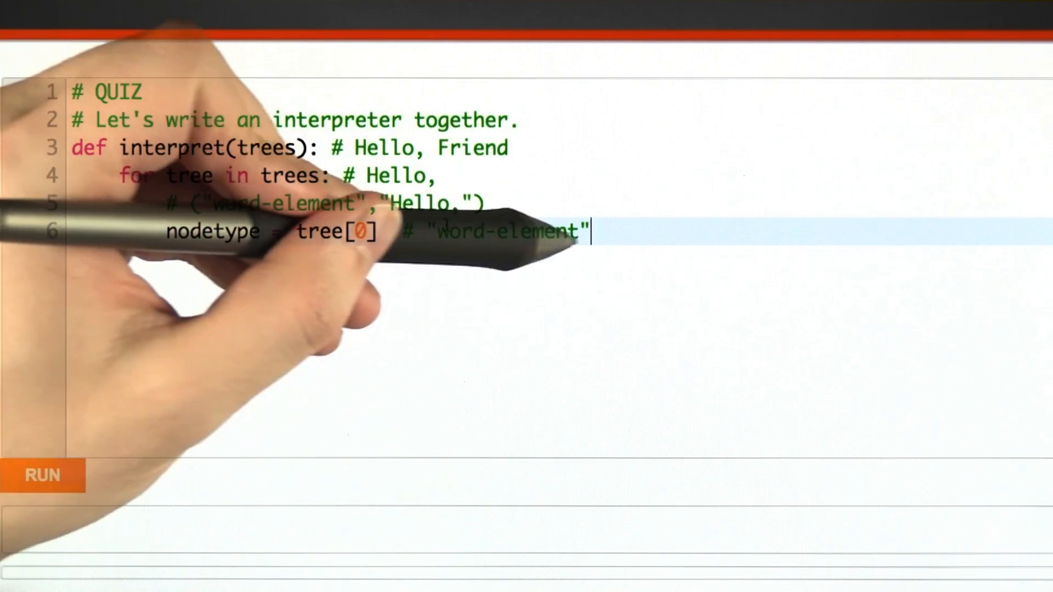
text(if nodetype == "word-element":)
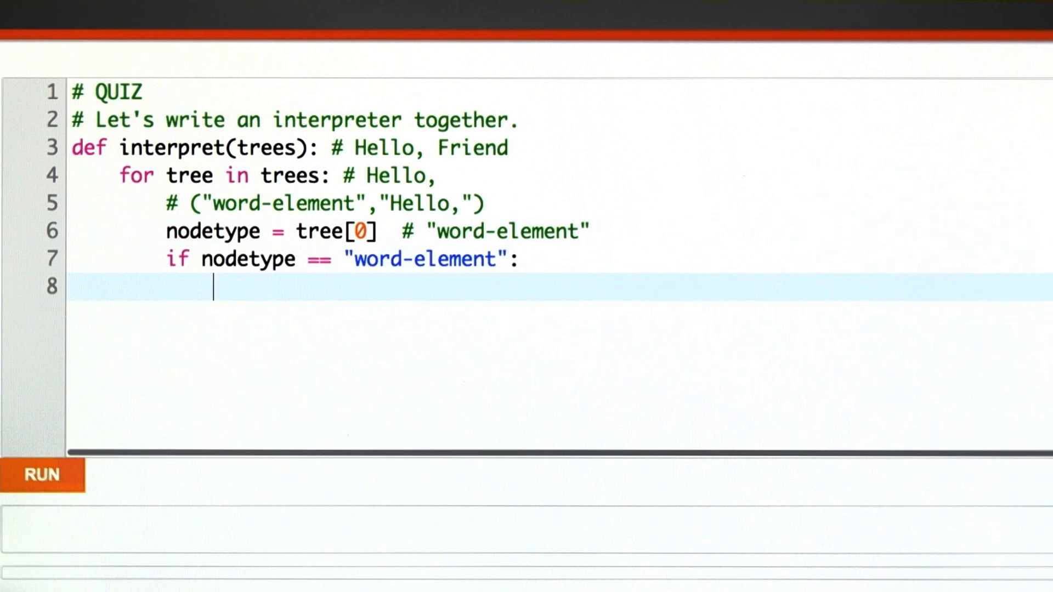
Call graphics.word(tree[1]) for word elements and add an elif nodetype == "tag-element" branch
text(graphics.word(tree[1]))
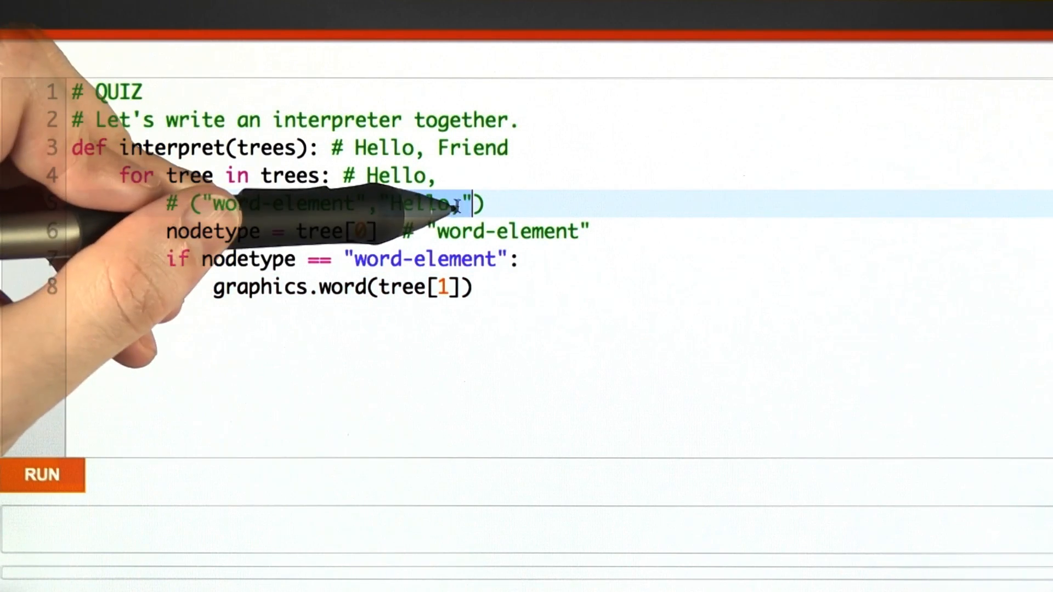
text(elif nodetype == "tag-element":)
text(tagname = tree[1] # b)
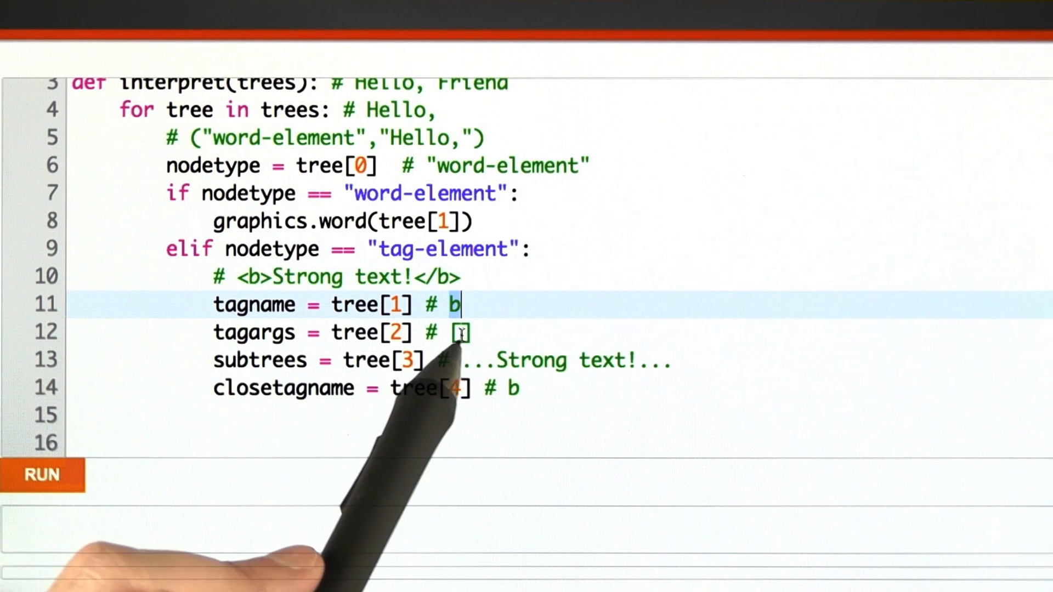
Finish the tagname, tagargs, subtrees, closetagname assignments and start a # QUIZ: comment
click(460, 332)
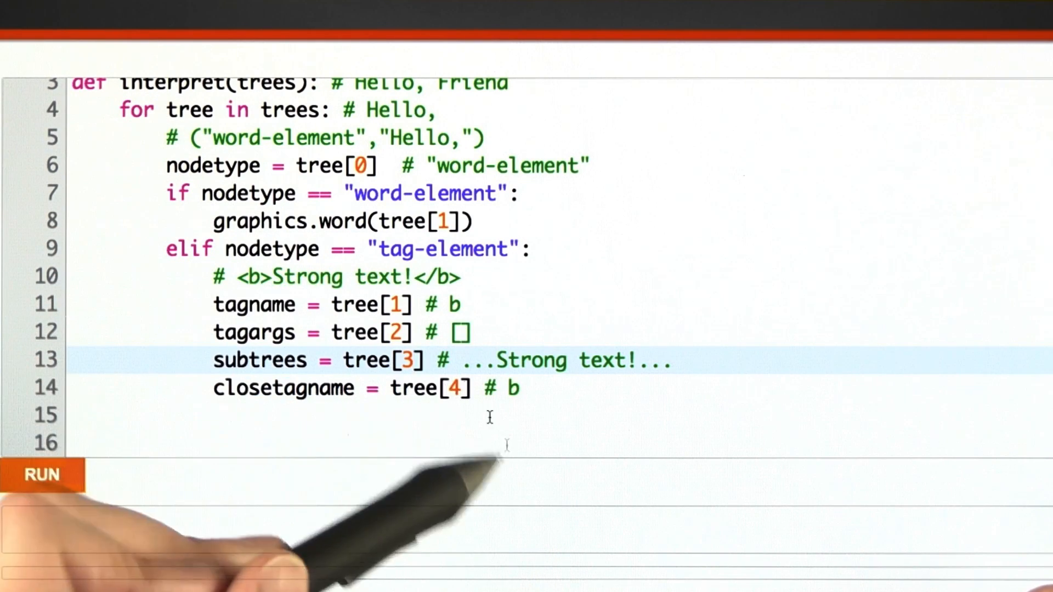
text(# QUIZ: (1) check that the tags match!)
click(559, 443)
text(# (2) interpret the subtree!)
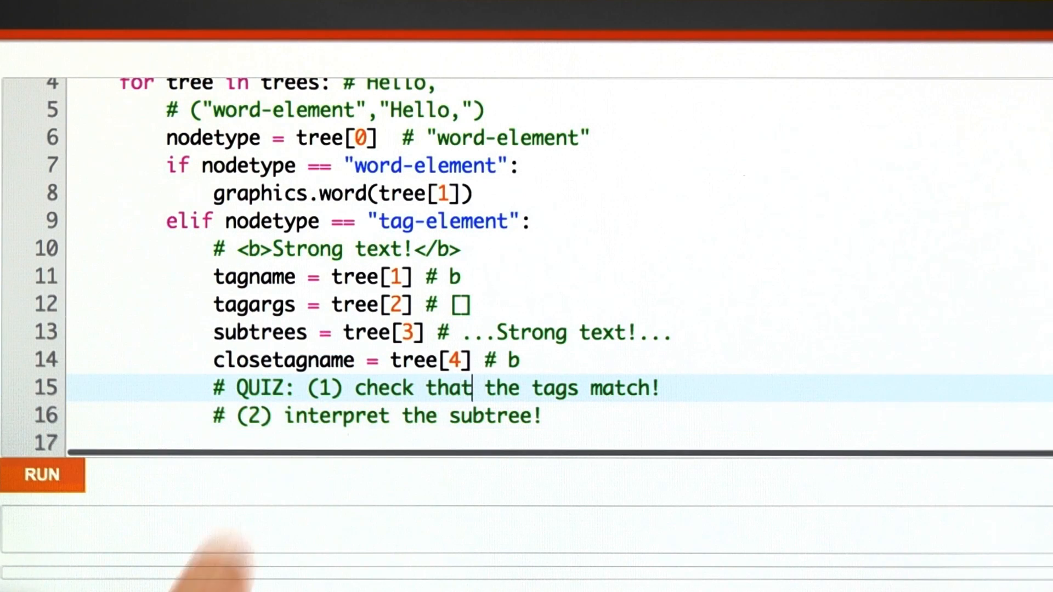
Add the comment # if not, use graphics.warning() and review the function from the top
text(# if not, use graphics.warning())
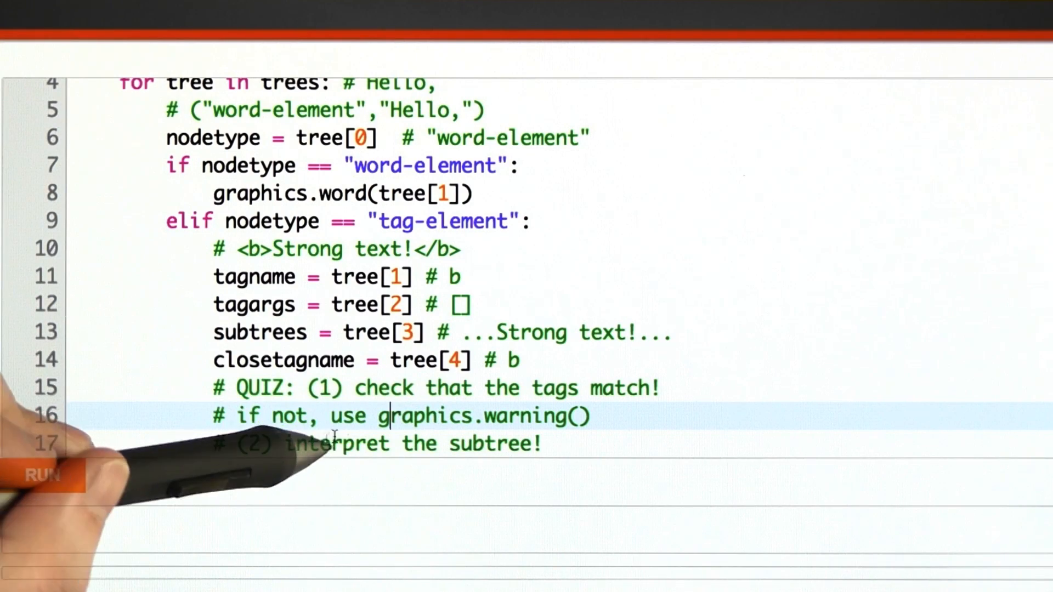
scroll(up, 3)
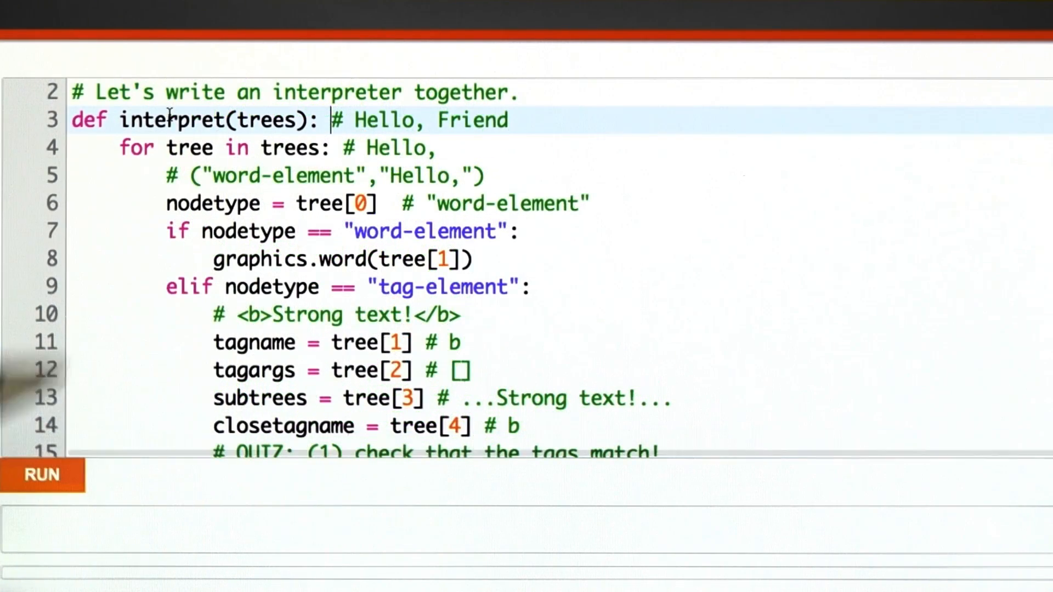